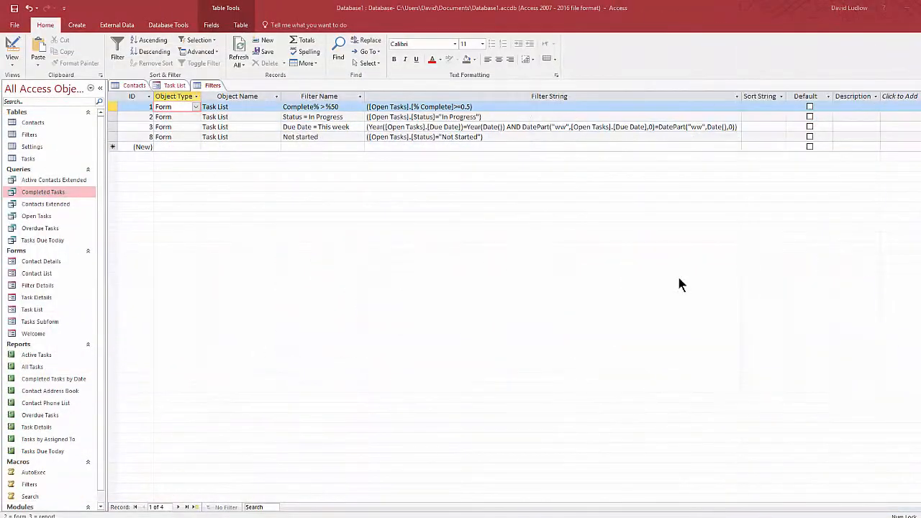
pyautogui.moveTo(664, 278)
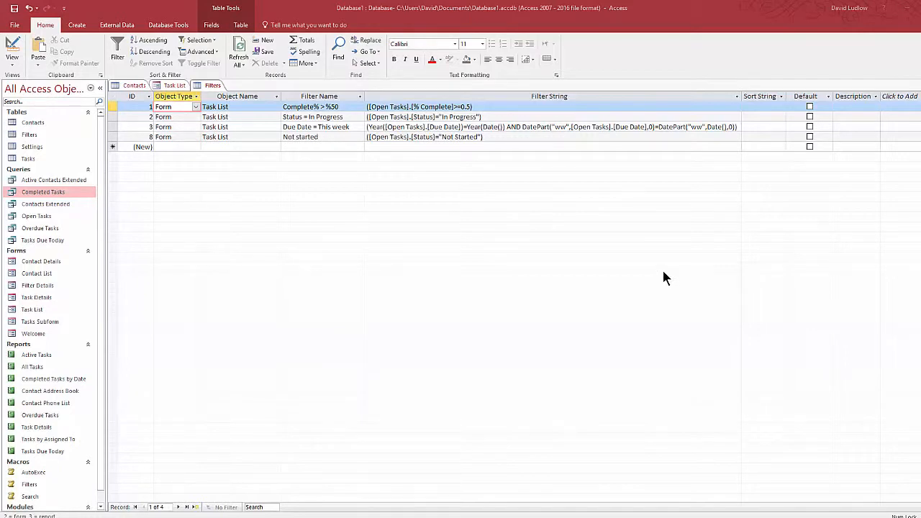
pyautogui.moveTo(497, 137)
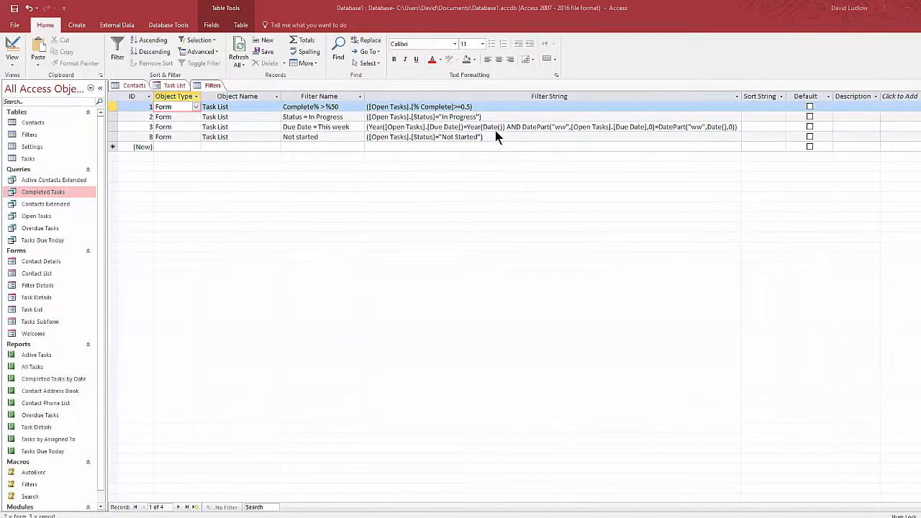
pyautogui.moveTo(501, 132)
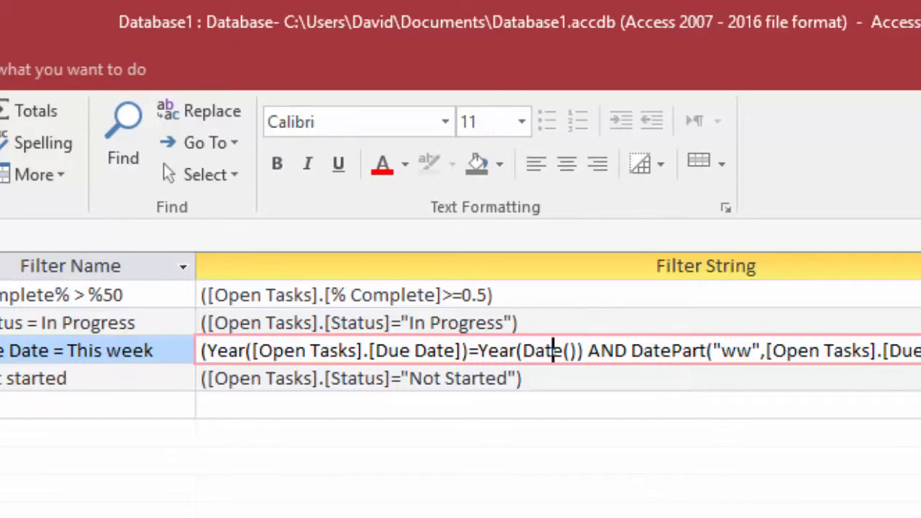
# Step: Show the Due Date = This week filter string in the Zoom dialog with Shift+F2
pyautogui.press('shift+f2')
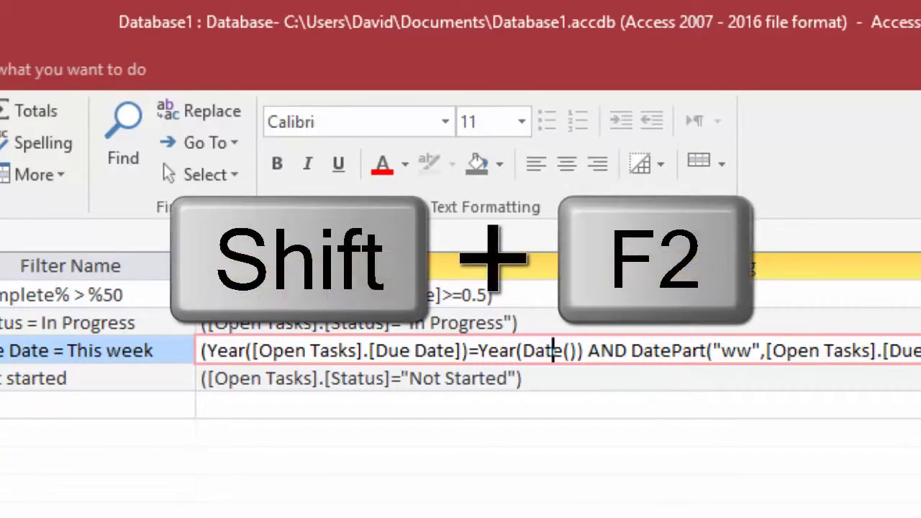
pyautogui.press('shift+f2')
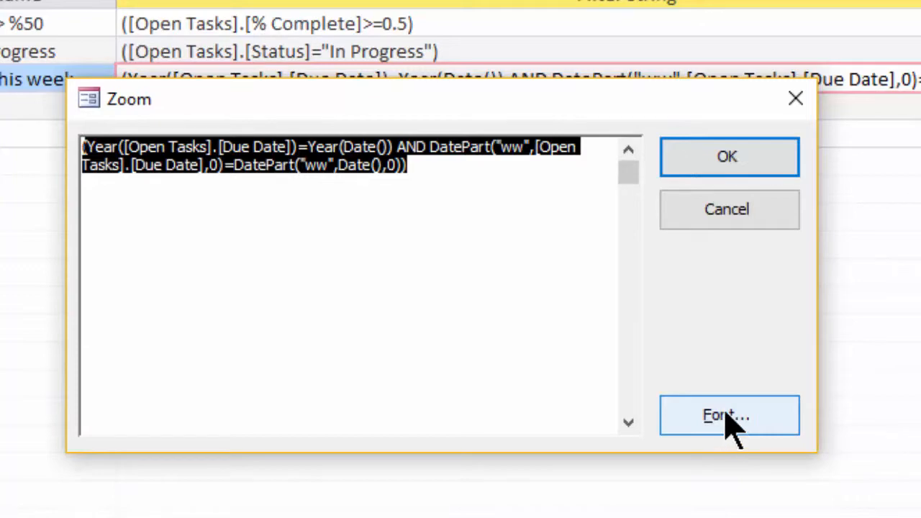
# Step: Change the Zoom dialog font to 16-point blue Tahoma
pyautogui.click(728, 416)
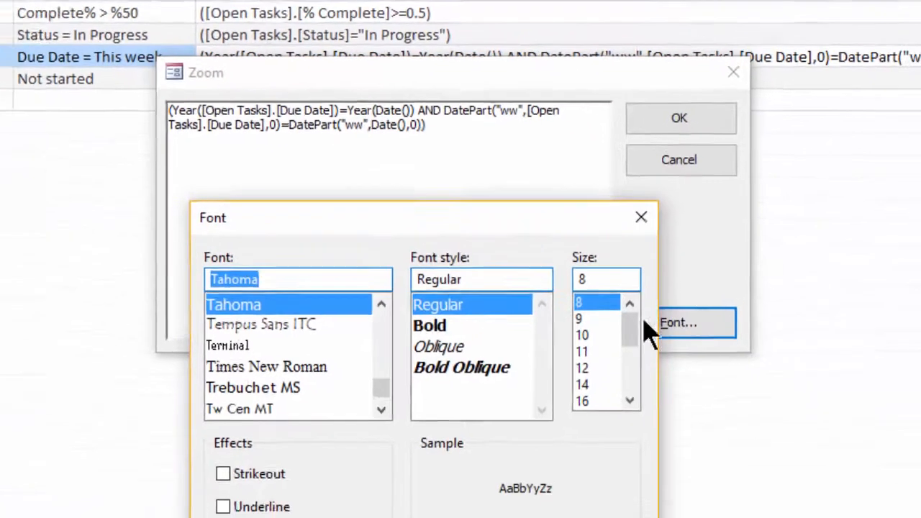
pyautogui.click(581, 401)
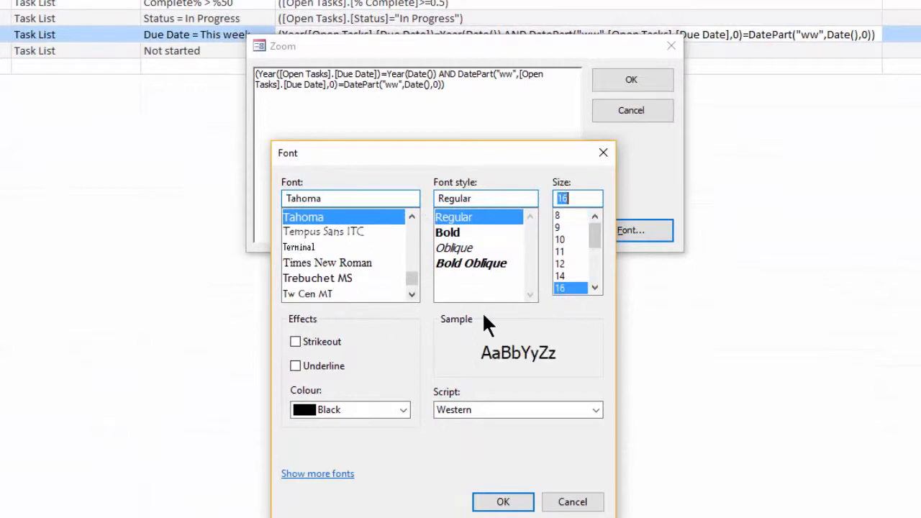
pyautogui.moveTo(406, 414)
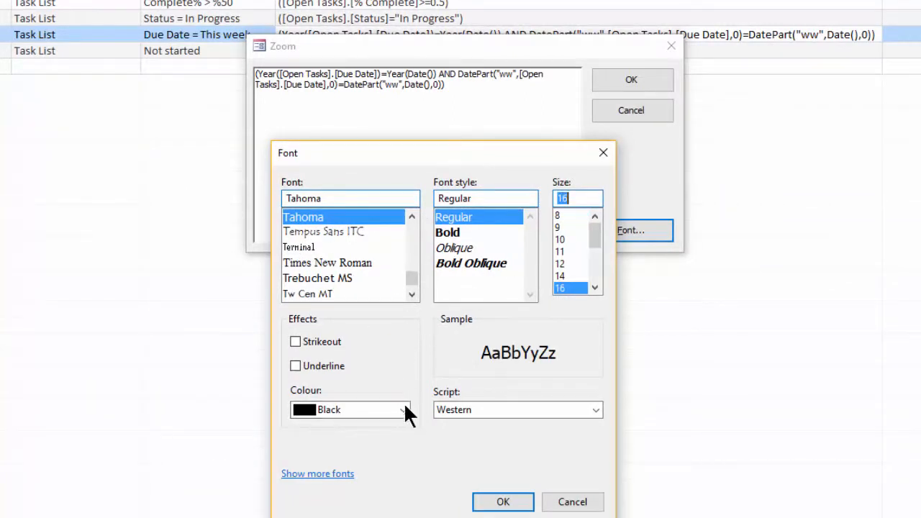
pyautogui.click(402, 410)
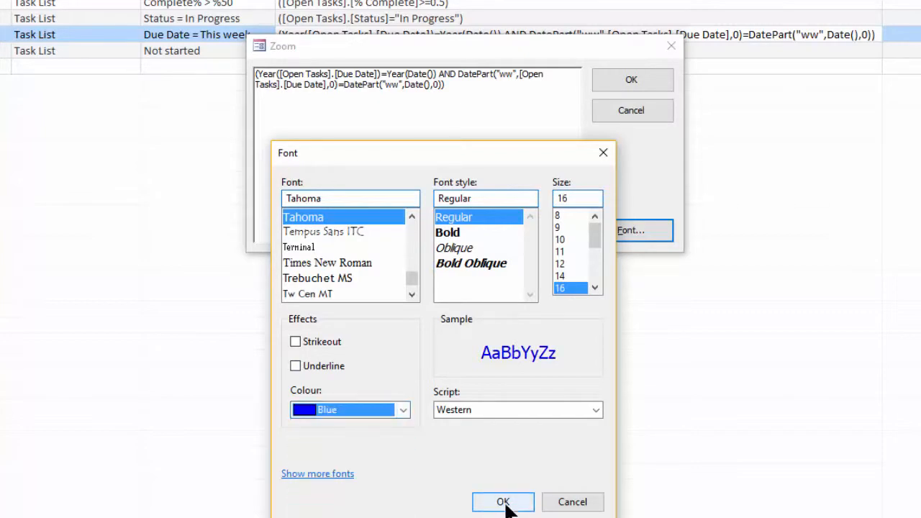
pyautogui.click(503, 502)
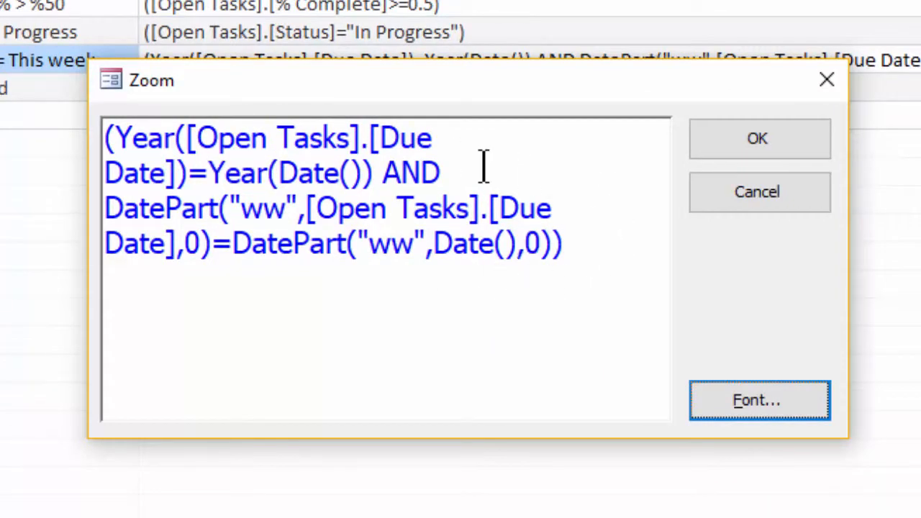
pyautogui.moveTo(763, 118)
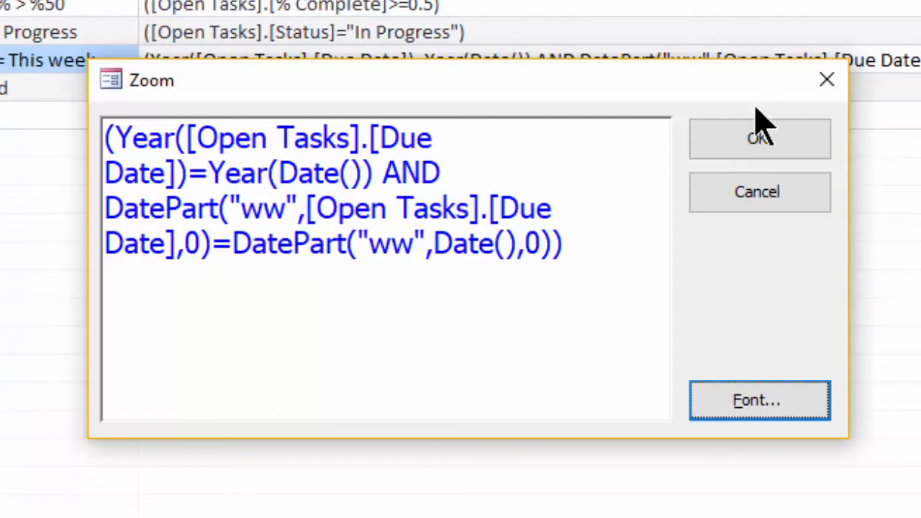
# Step: Close the Zoom dialog and return to the Filters table
pyautogui.click(760, 138)
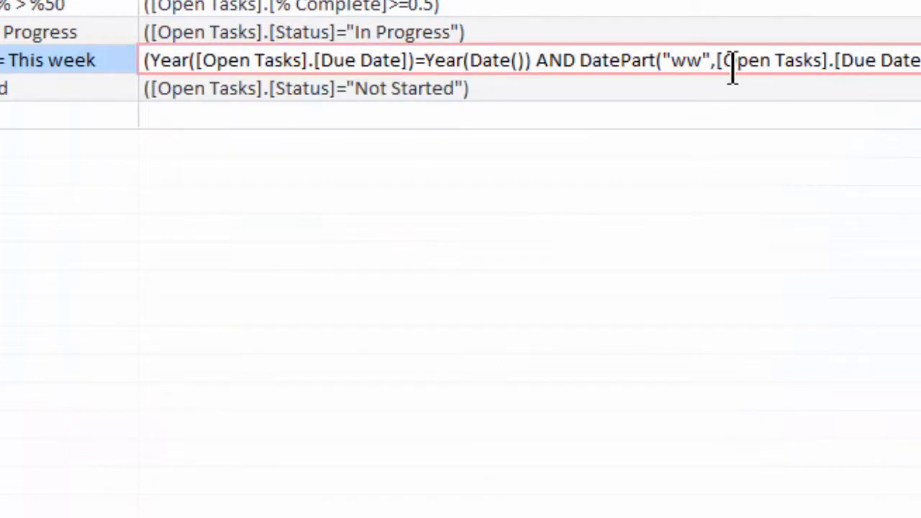
# Step: Show the first record's Complete% > %50 filter name in the Zoom dialog
pyautogui.scroll(3)
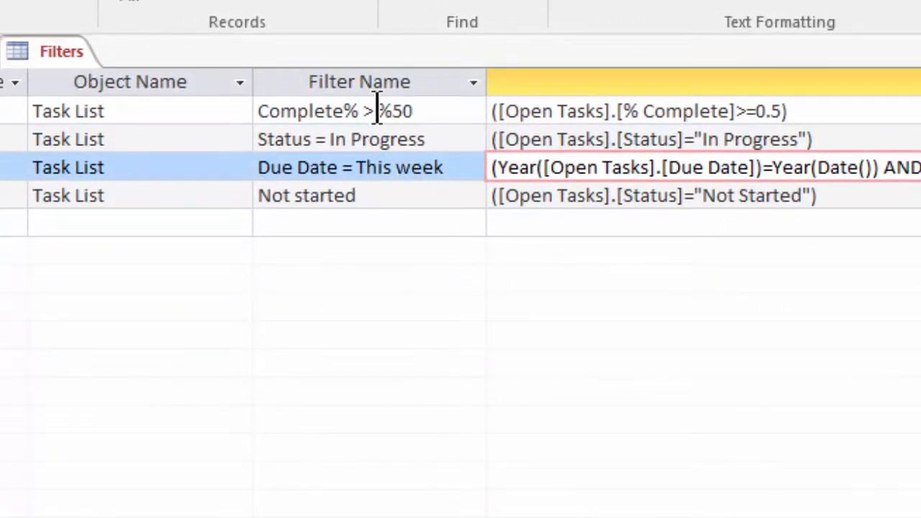
pyautogui.click(334, 111)
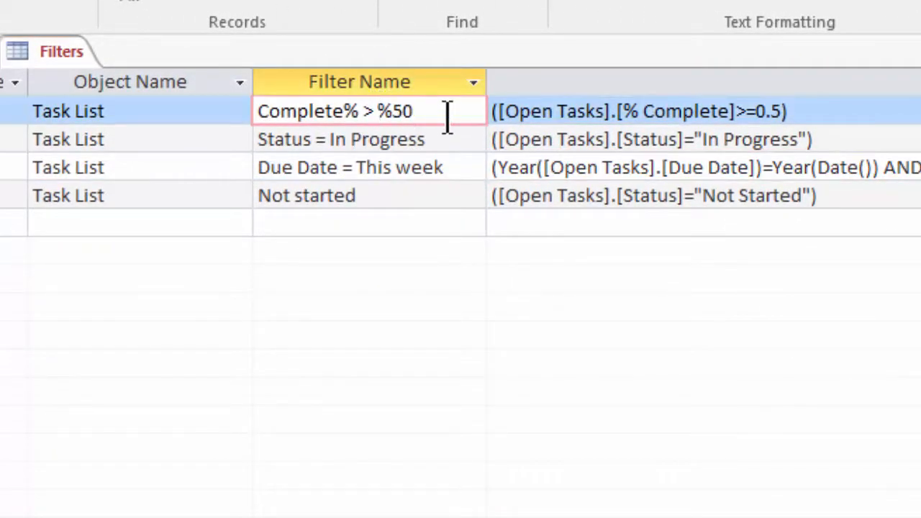
pyautogui.press('shift+f2')
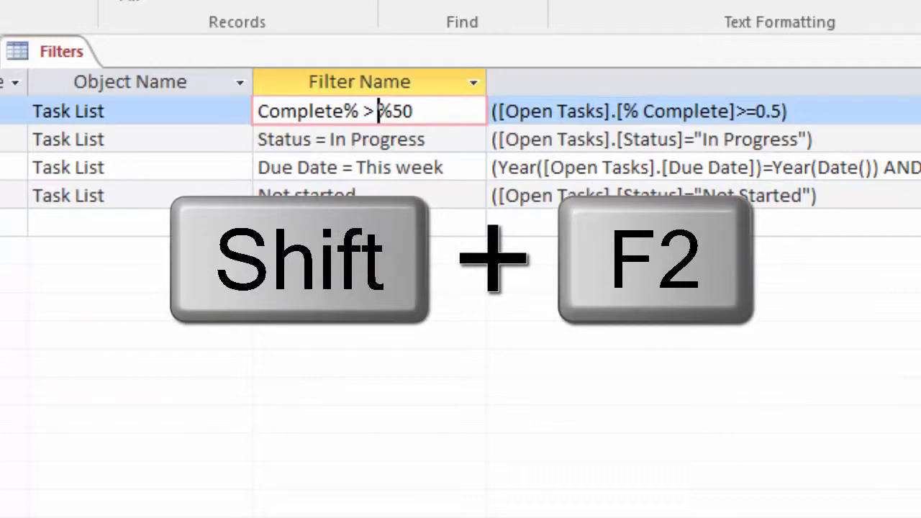
pyautogui.press('shift+f2')
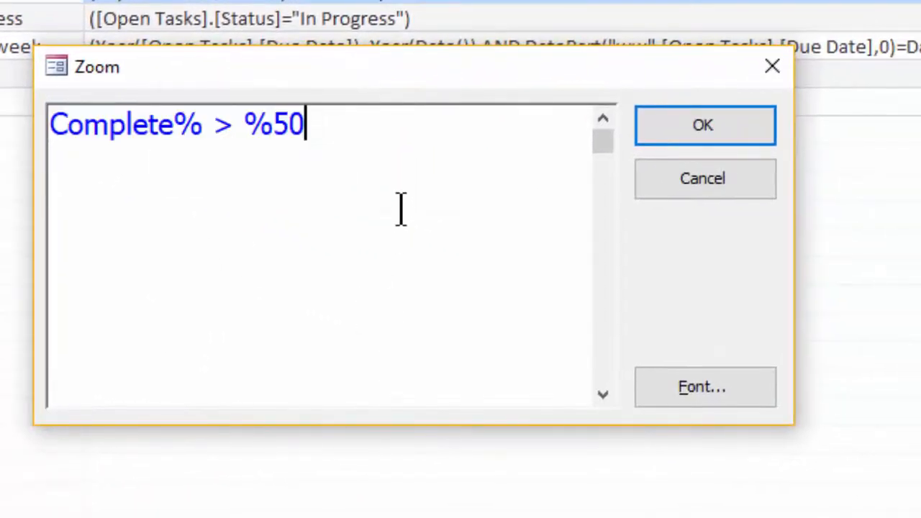
pyautogui.moveTo(338, 130)
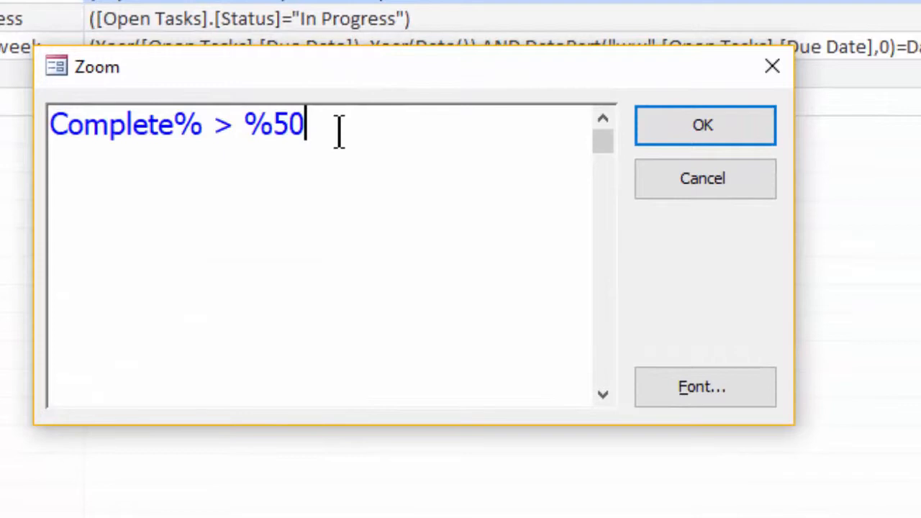
pyautogui.moveTo(414, 211)
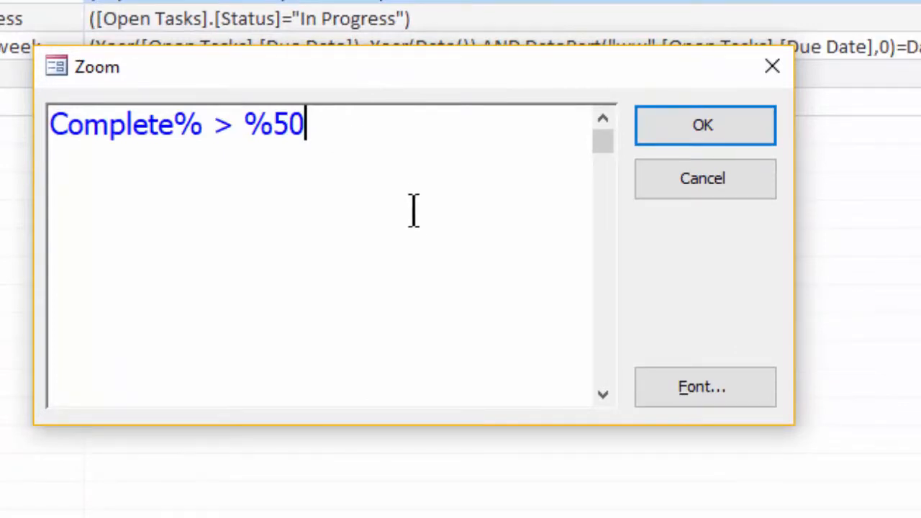